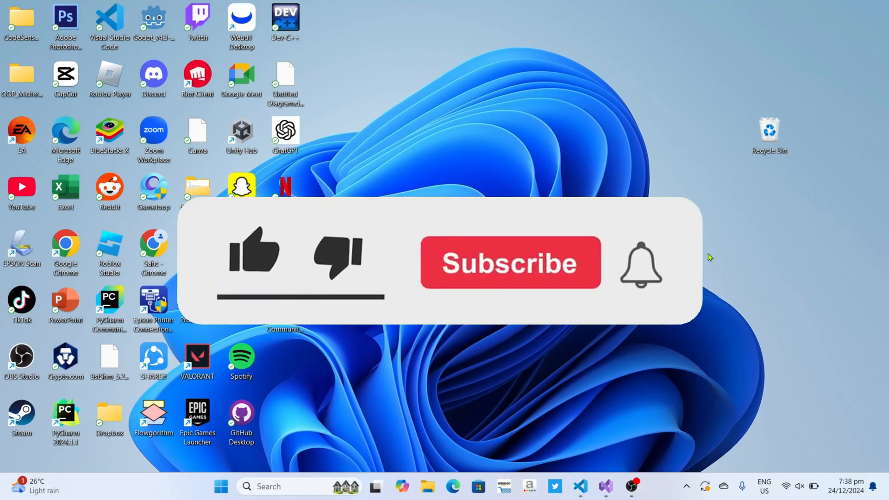
Step: Launch Google Chrome from the desktop to a new blank tab
left_click(509, 262)
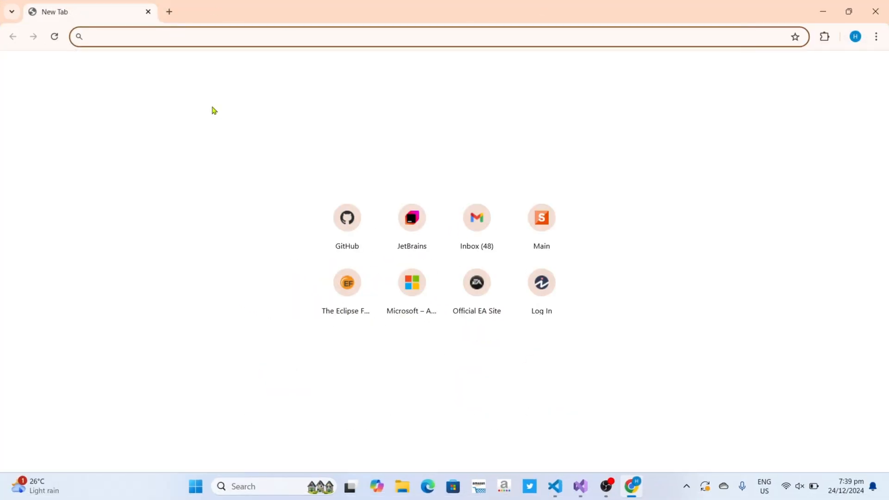
Step: Navigate to moomoo.com by entering 'moomoo' in the address bar
left_click(226, 36)
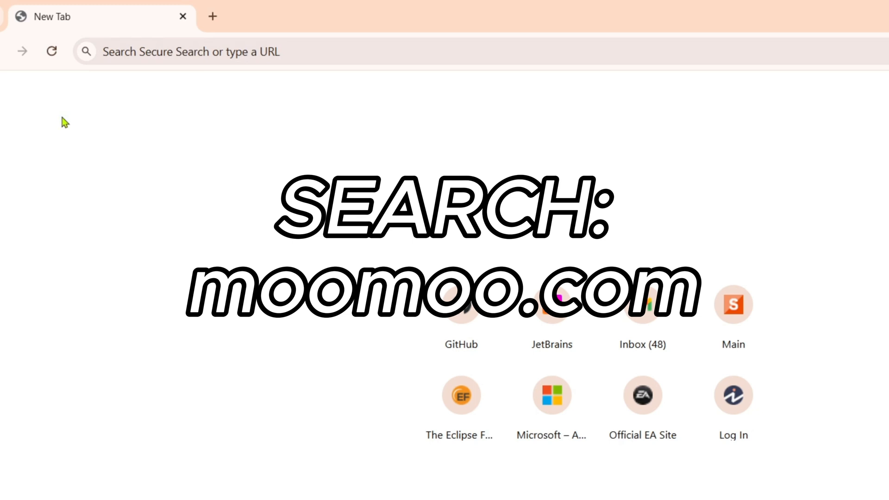
type("moomoo")
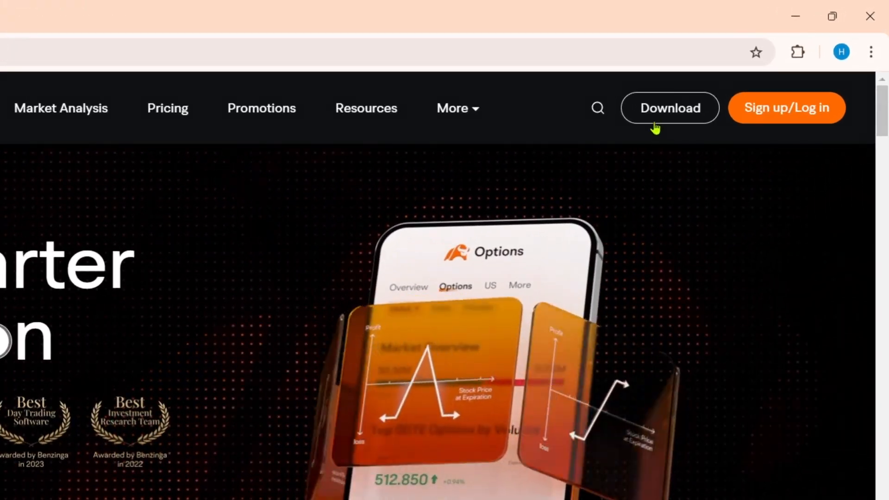
Step: Download the Moomoo Desktop installer from the site's Download page via 'Download now'
left_click(670, 107)
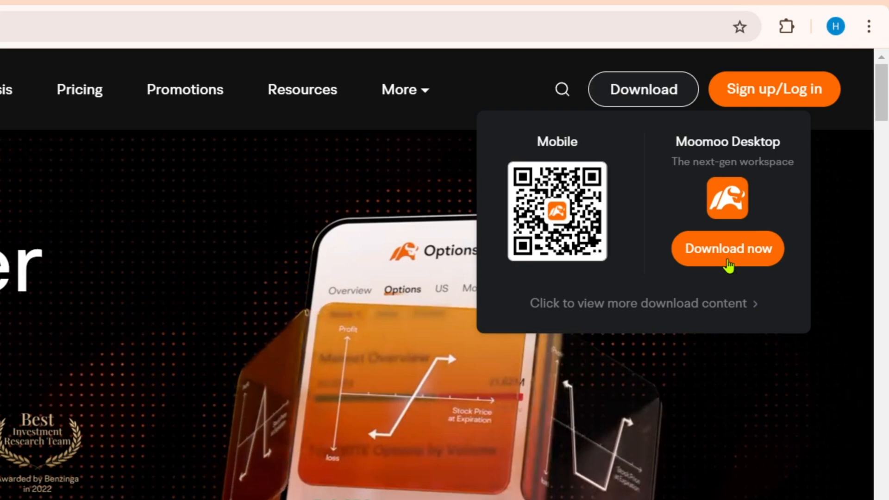
left_click(728, 248)
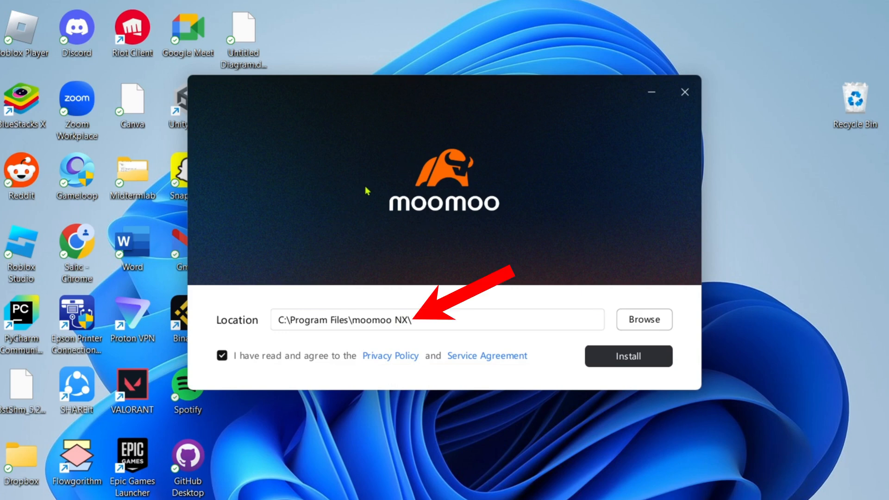
mouse_move(445, 328)
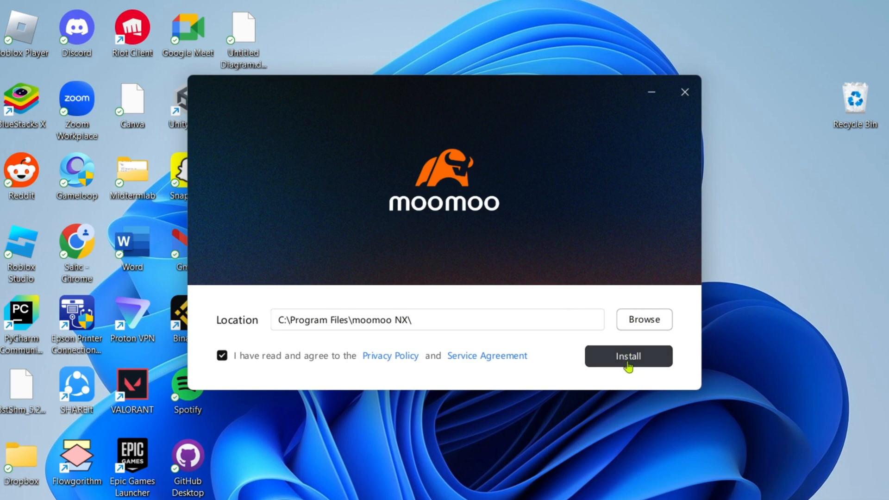
Step: Install moomoo NX to C:\Program Files\moomoo NX\ with the agreement accepted
left_click(628, 356)
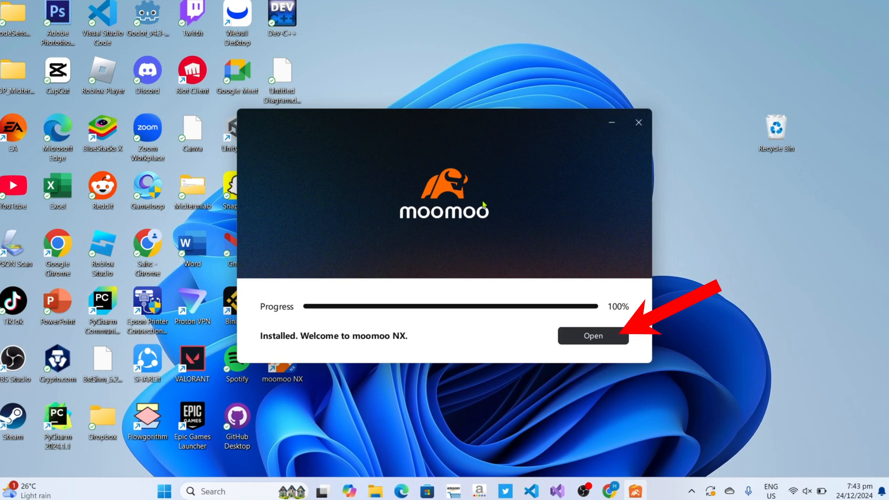
Step: Launch the freshly installed moomoo NX so its Log In window appears
left_click(593, 336)
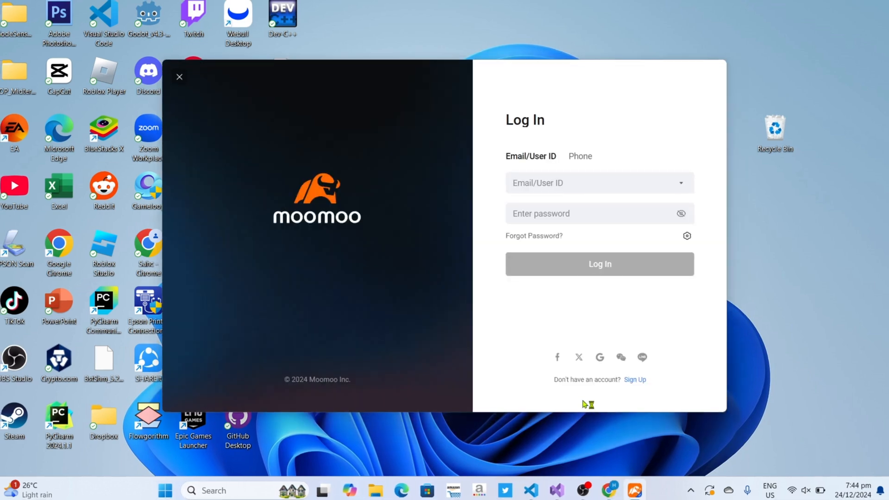